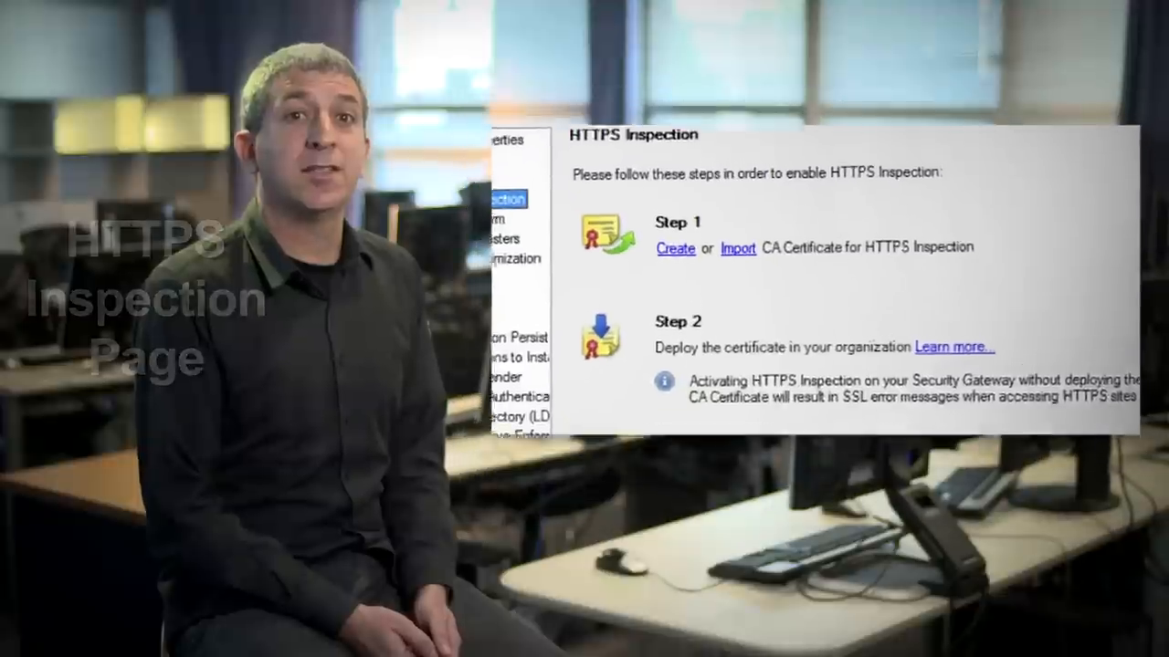
Create a new HTTPS Inspection CA certificate with Issued By (DN) set to 'CA.Acr'.
left_click(676, 249)
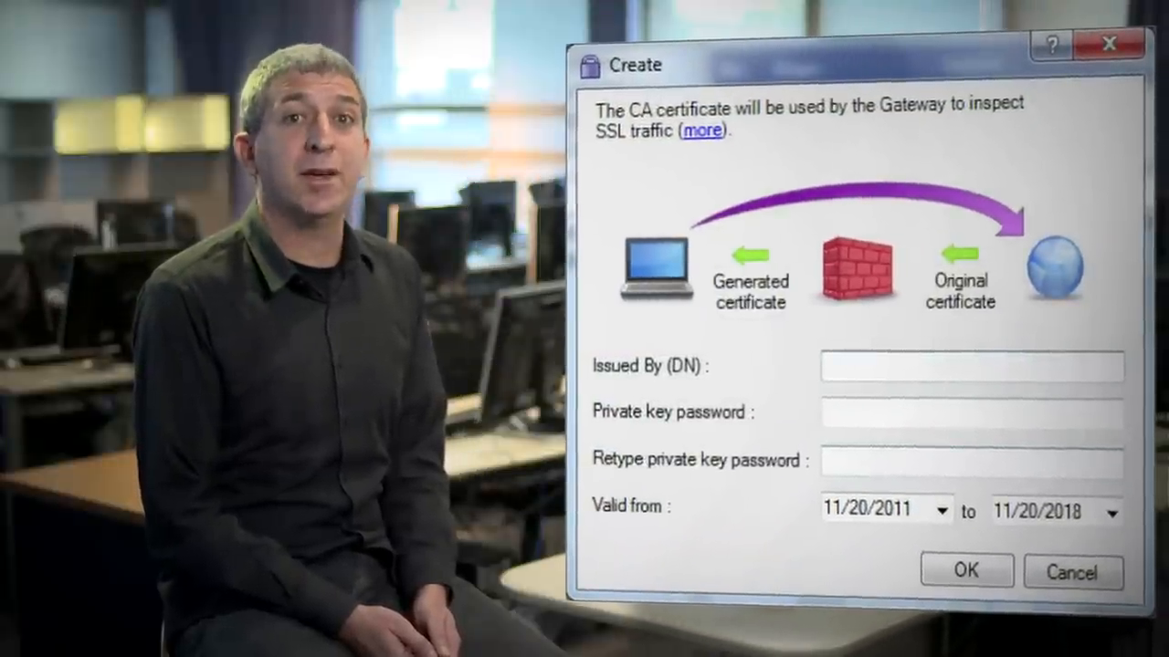
type("CA.Acr")
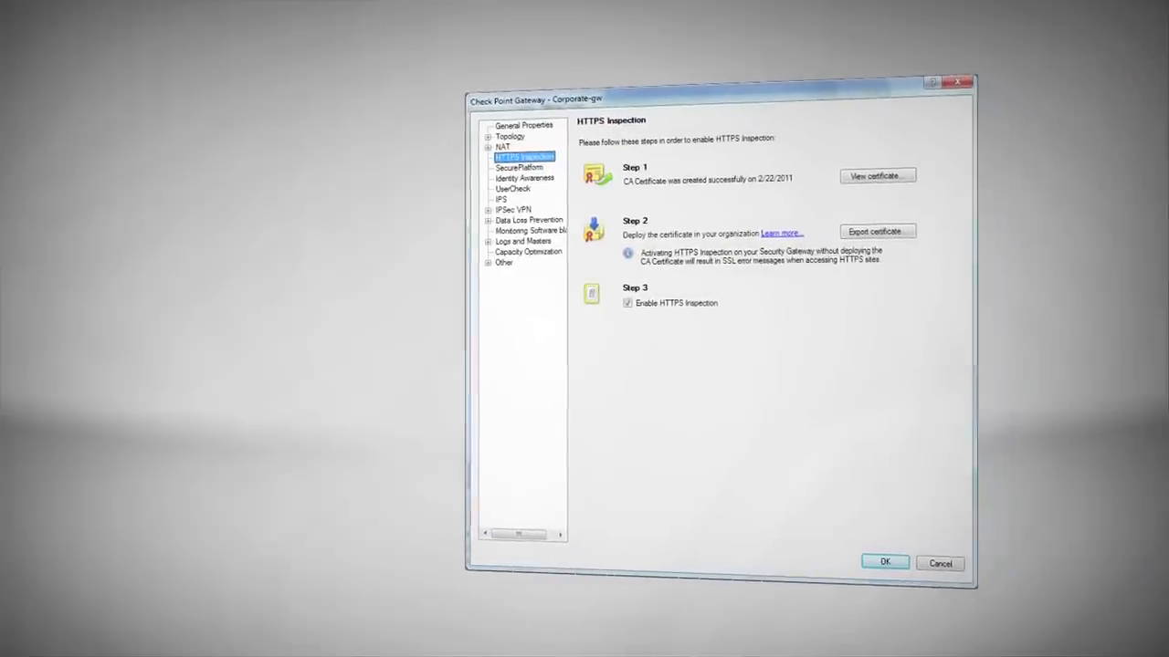
Confirm the gateway properties so HTTPS Inspection settings take effect.
left_click(875, 176)
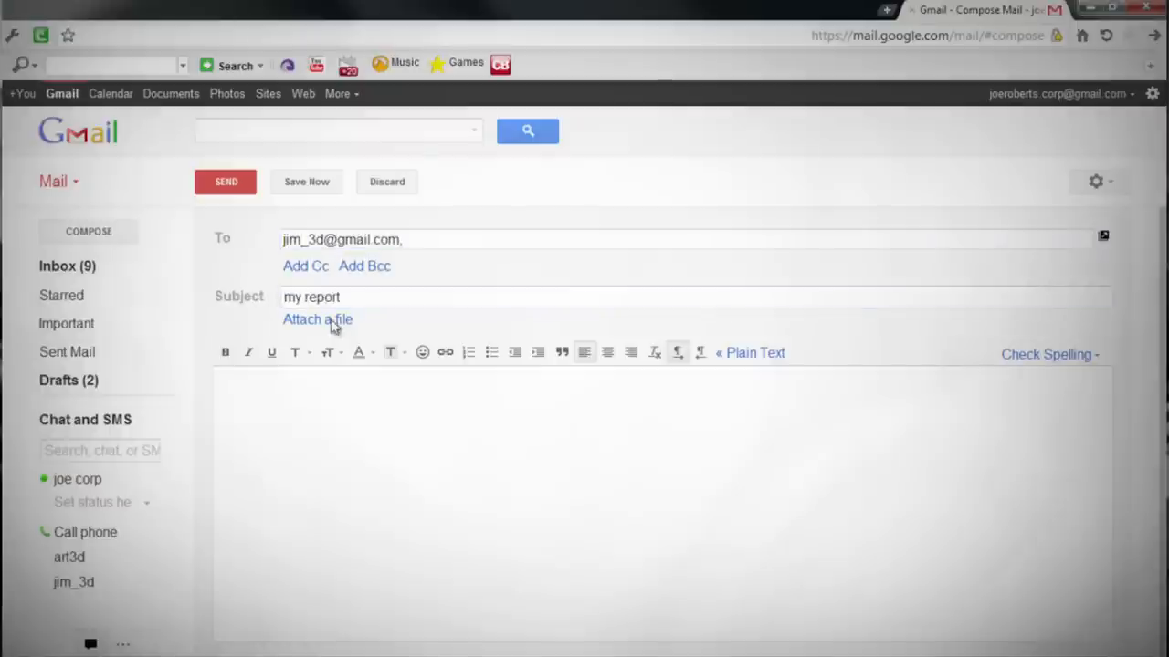
Attach report.txt to the 'my report' email and send it, triggering the DLP quarantine alert.
left_click(318, 320)
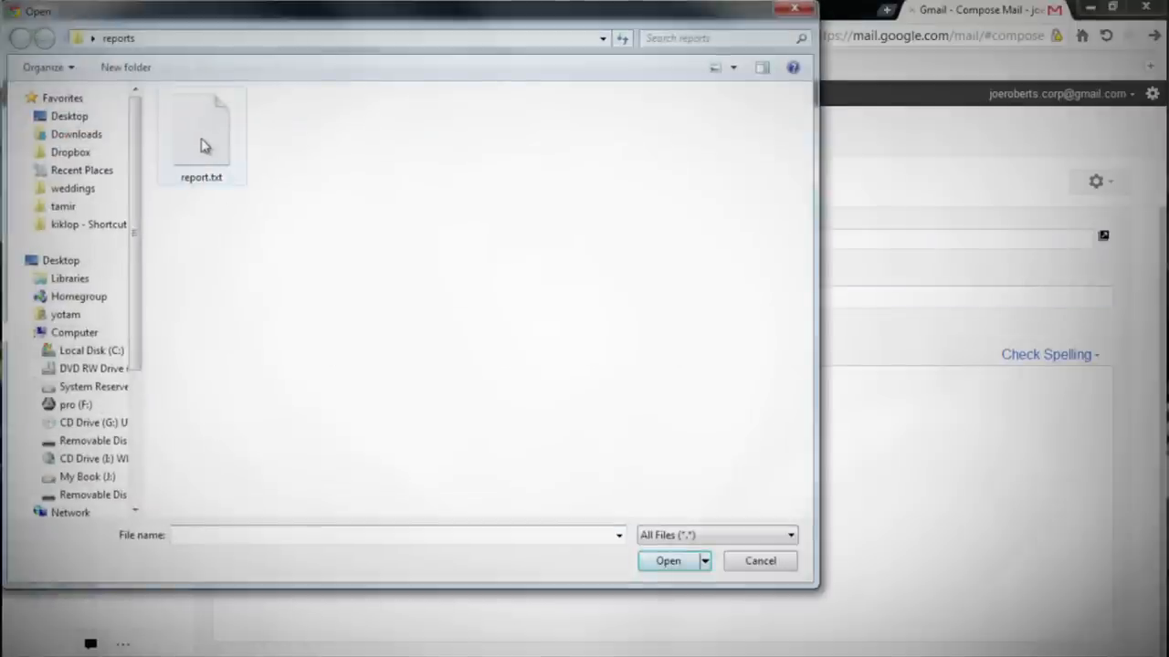
left_click(669, 560)
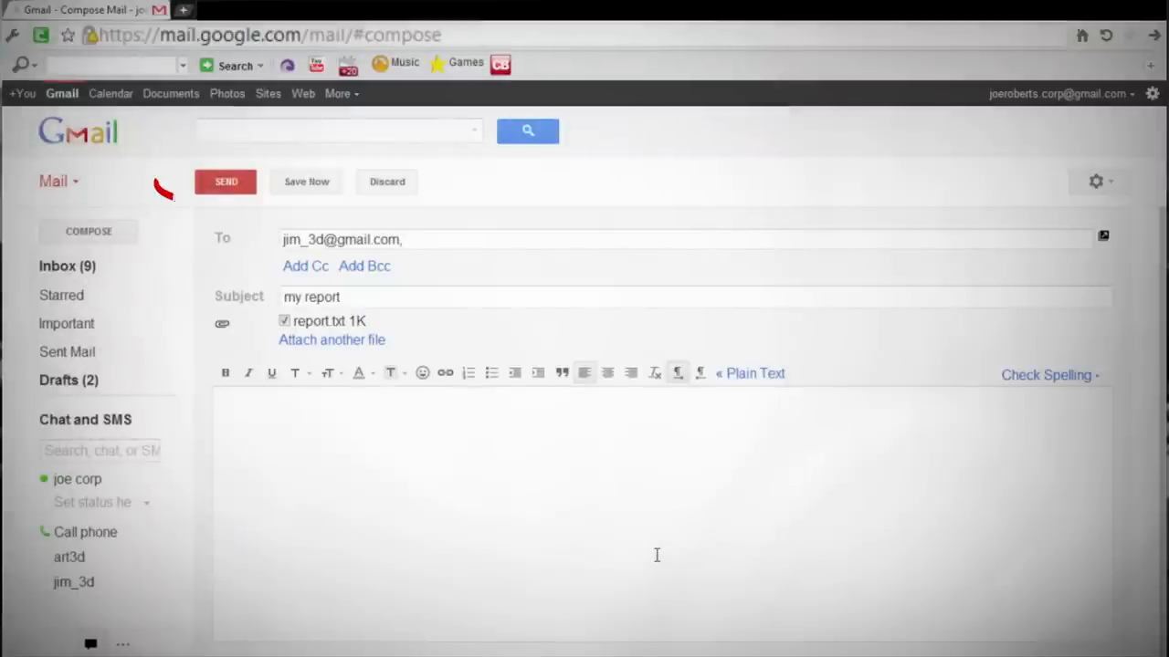
left_click(227, 181)
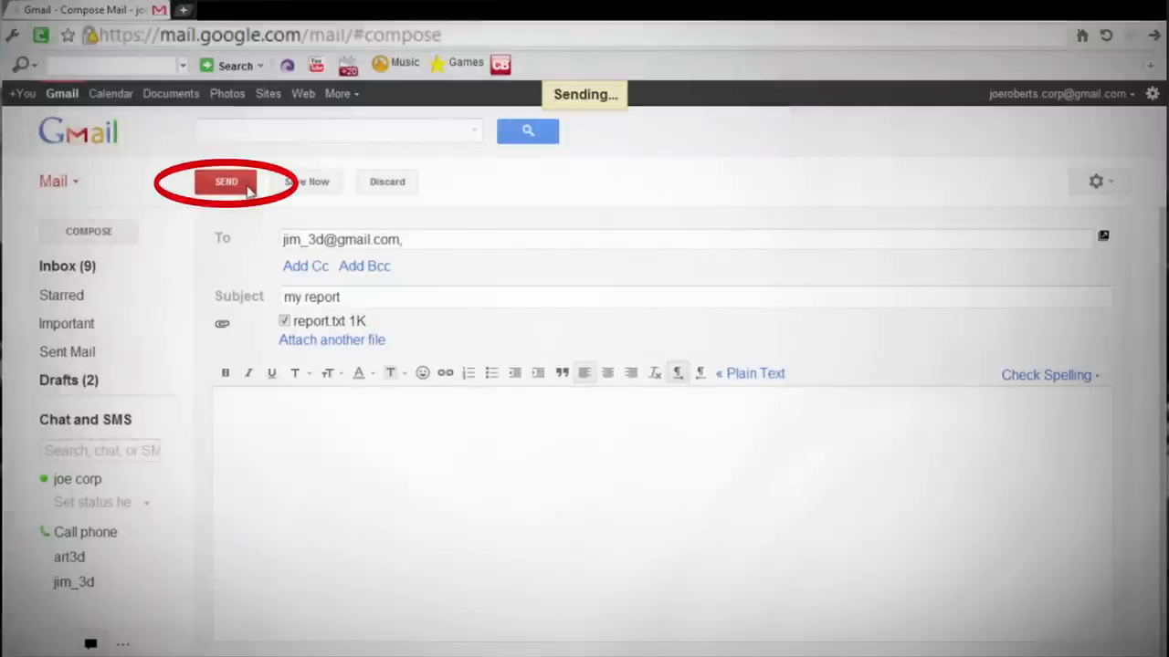
left_click(226, 182)
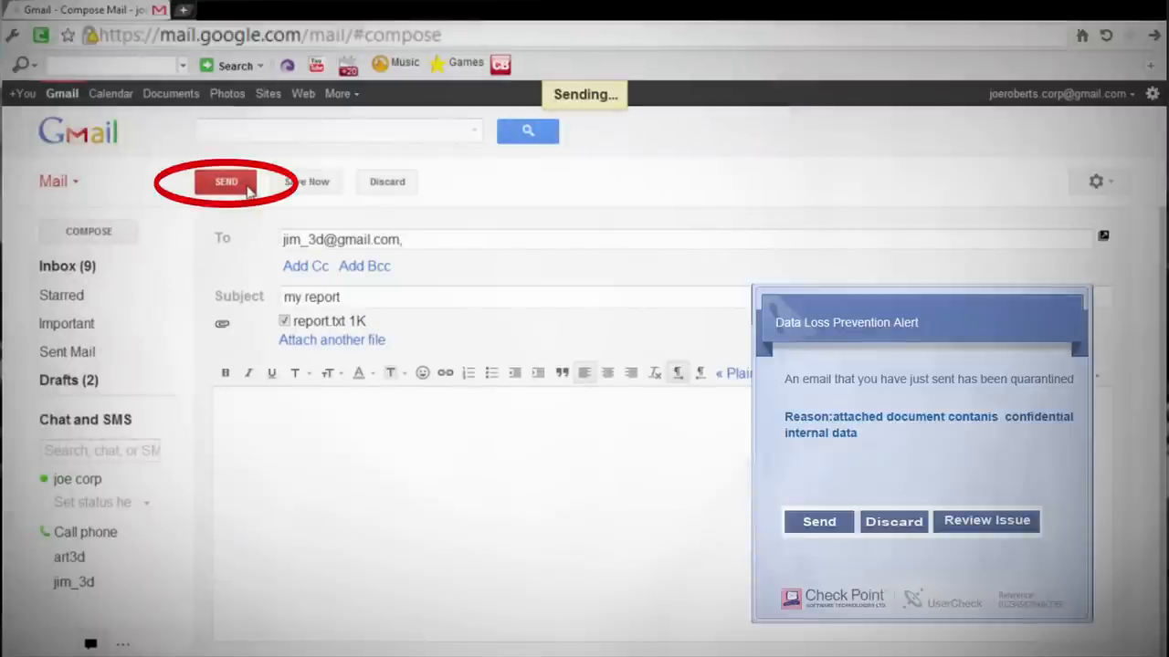